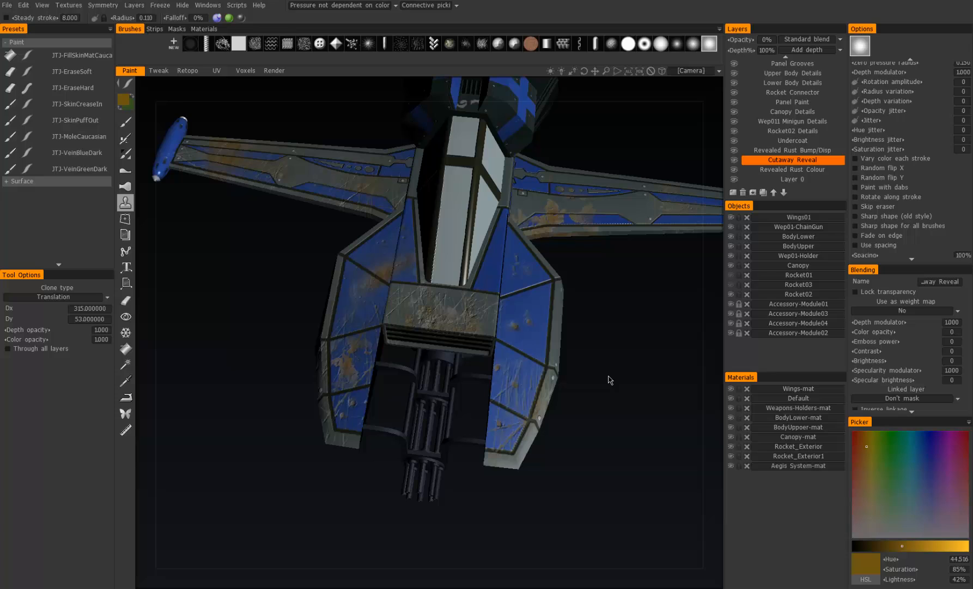
pyautogui.moveTo(514, 339)
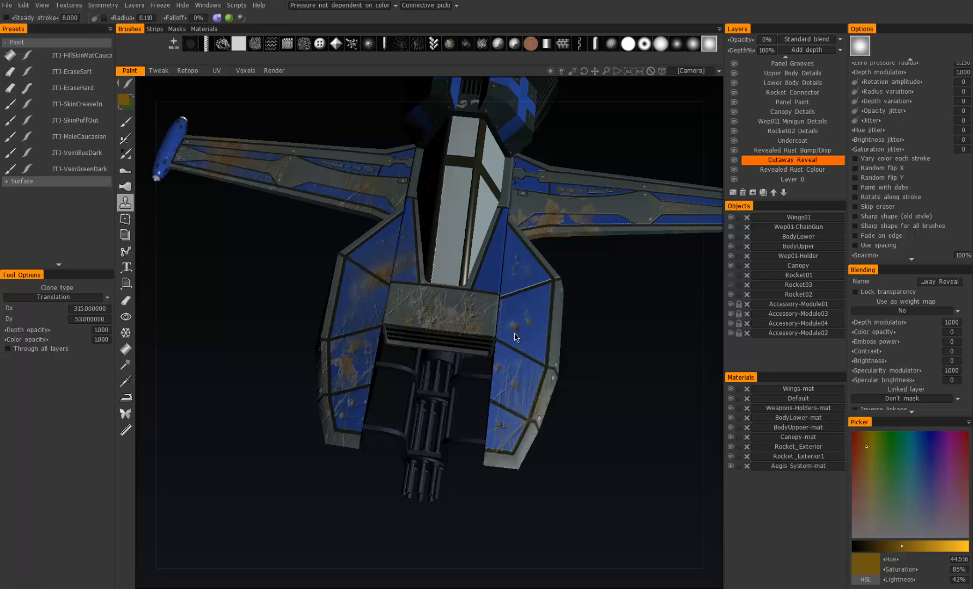
pyautogui.moveTo(515, 334)
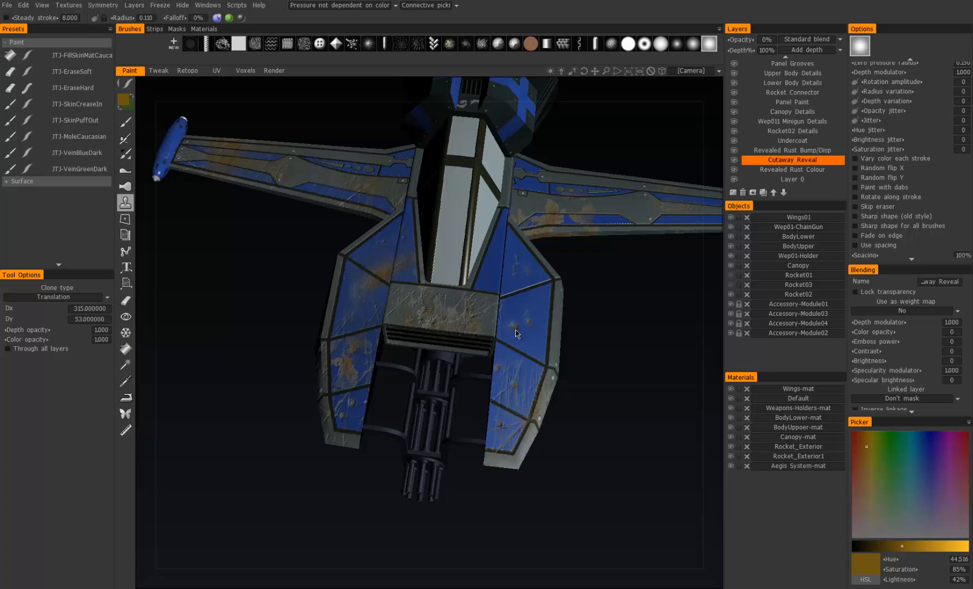
pyautogui.moveTo(521, 316)
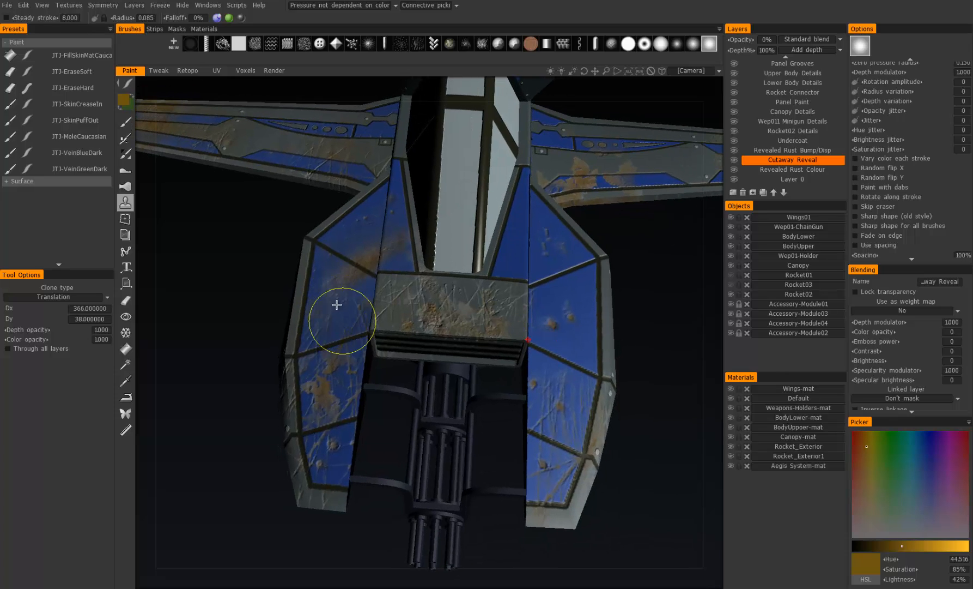
# Clone scratch and rust detail across the left lower body panel at a fixed offset.
pyautogui.moveTo(340, 321); pyautogui.dragTo(348, 296)
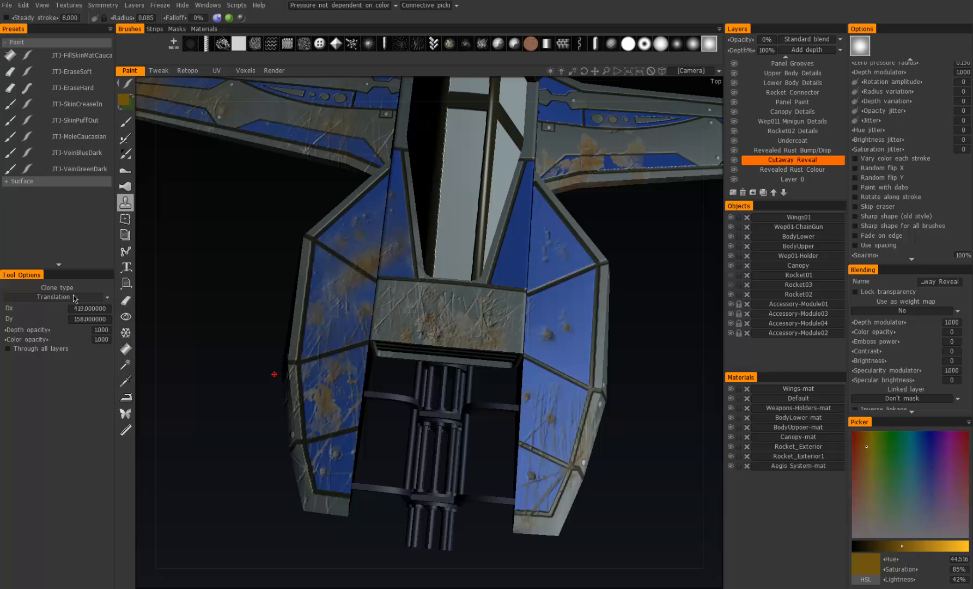
pyautogui.click(54, 297)
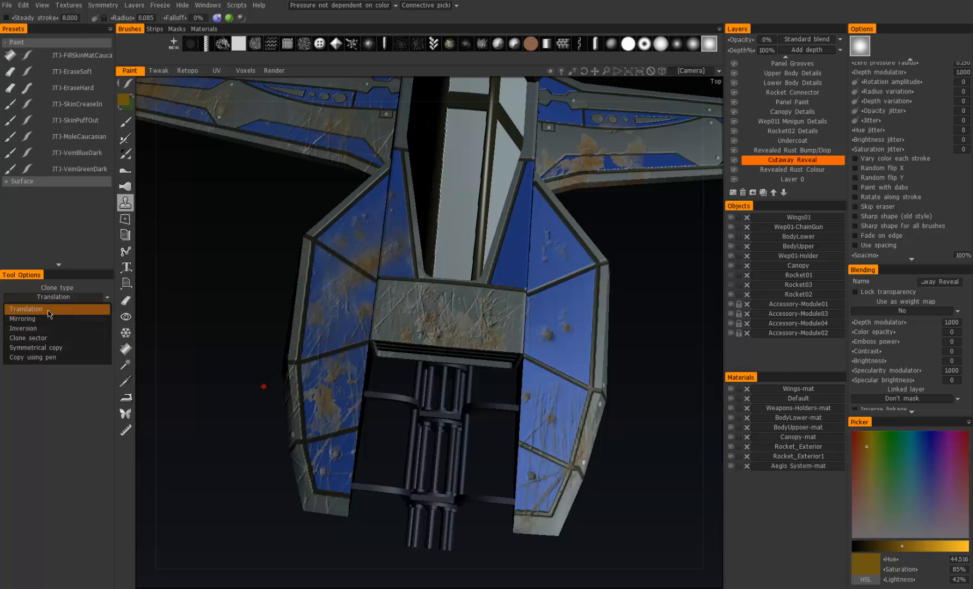
pyautogui.click(23, 318)
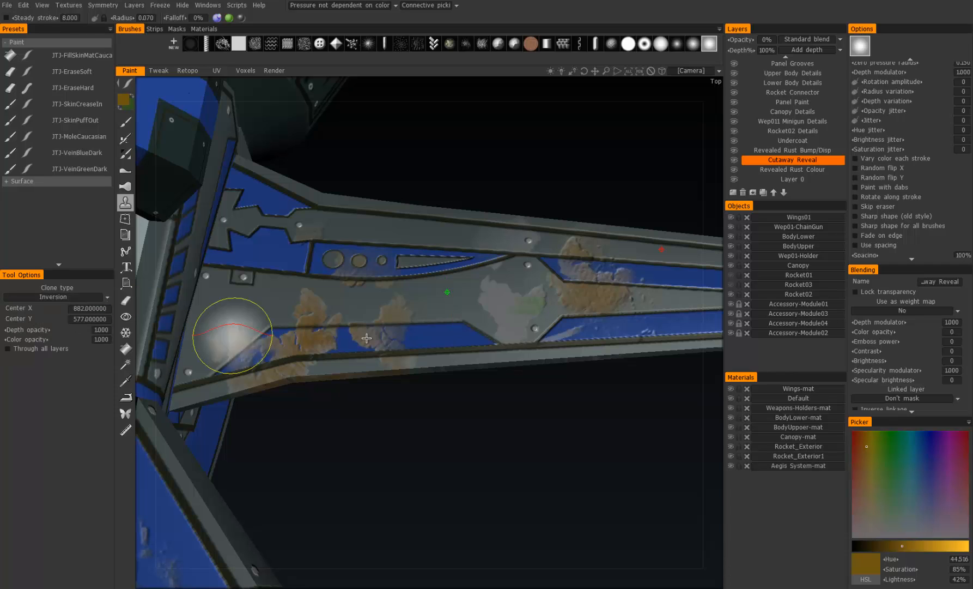
pyautogui.moveTo(460, 250)
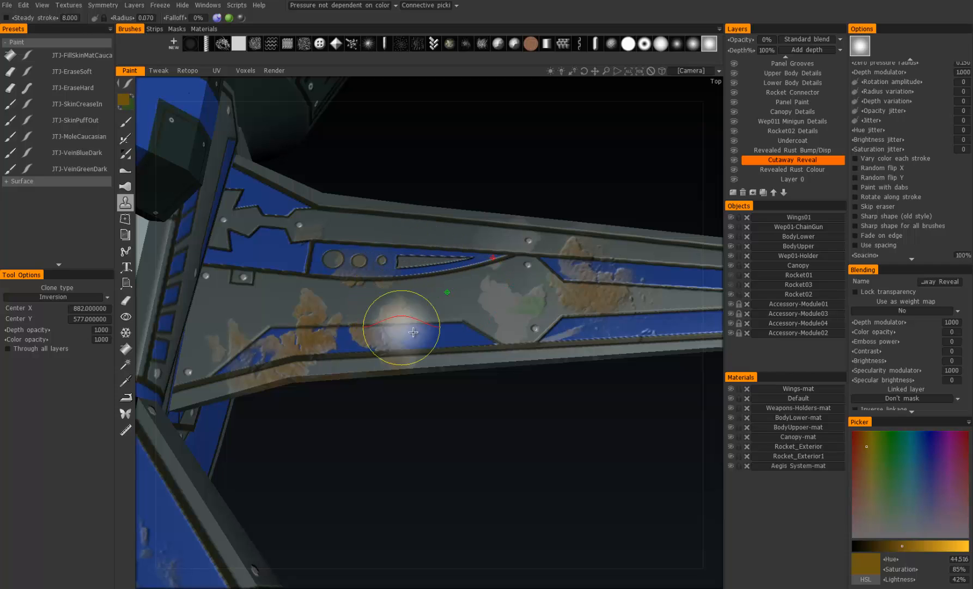
pyautogui.moveTo(375, 303)
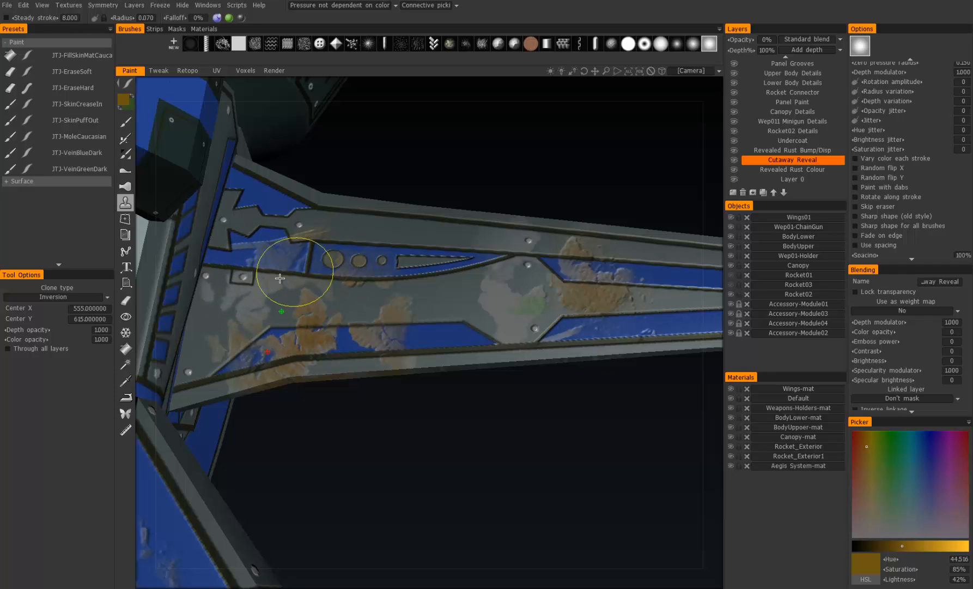
# Choose Clone sector as the clone type.
pyautogui.click(57, 296)
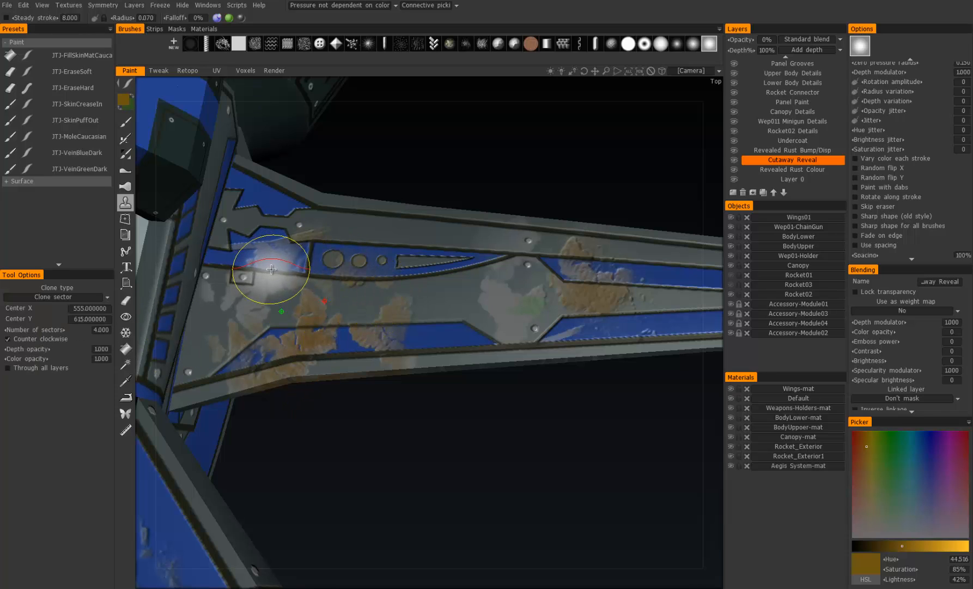
# Raise the sector clone's Number of sectors to 8.
pyautogui.click(57, 296)
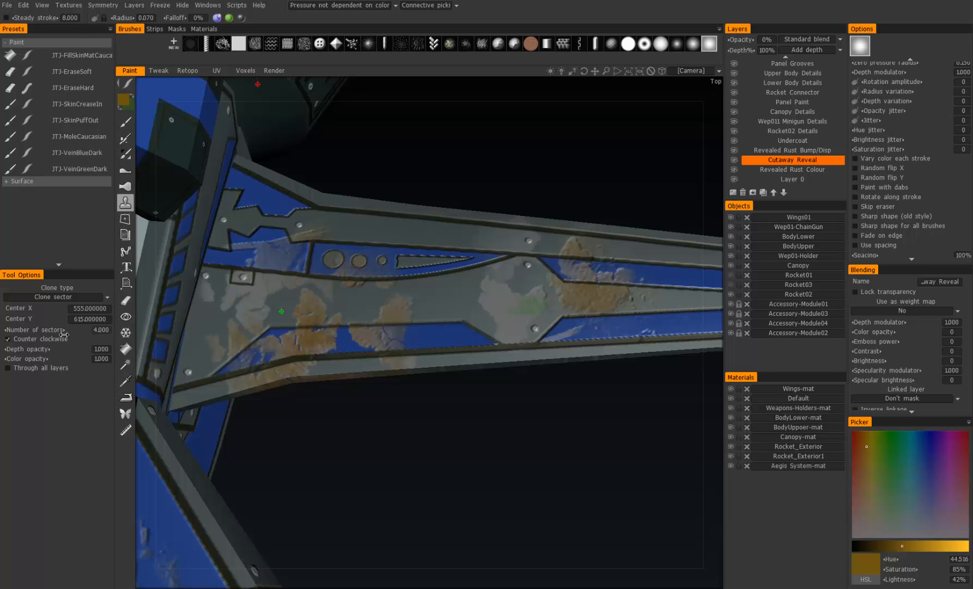
pyautogui.click(87, 330)
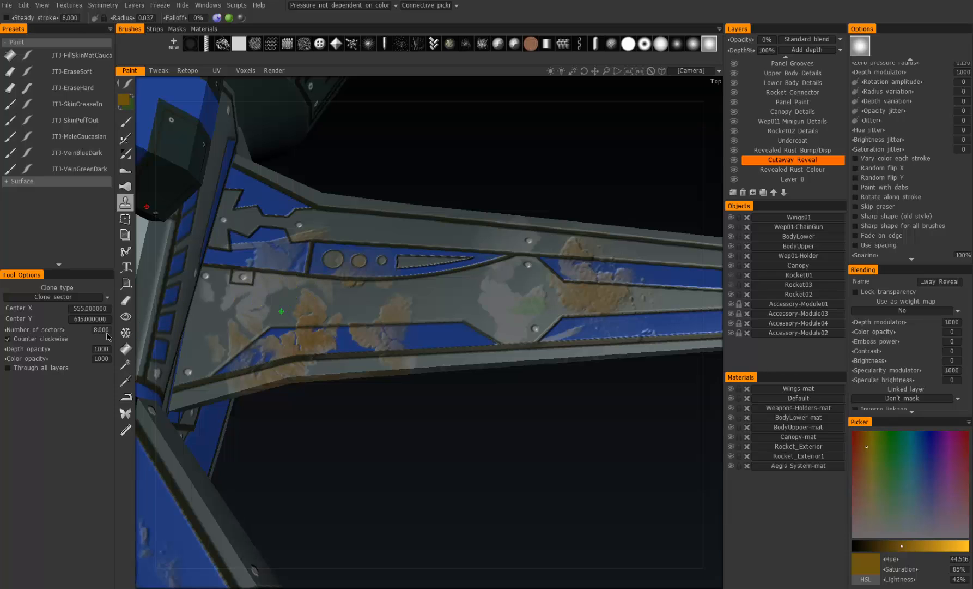
pyautogui.click(93, 329)
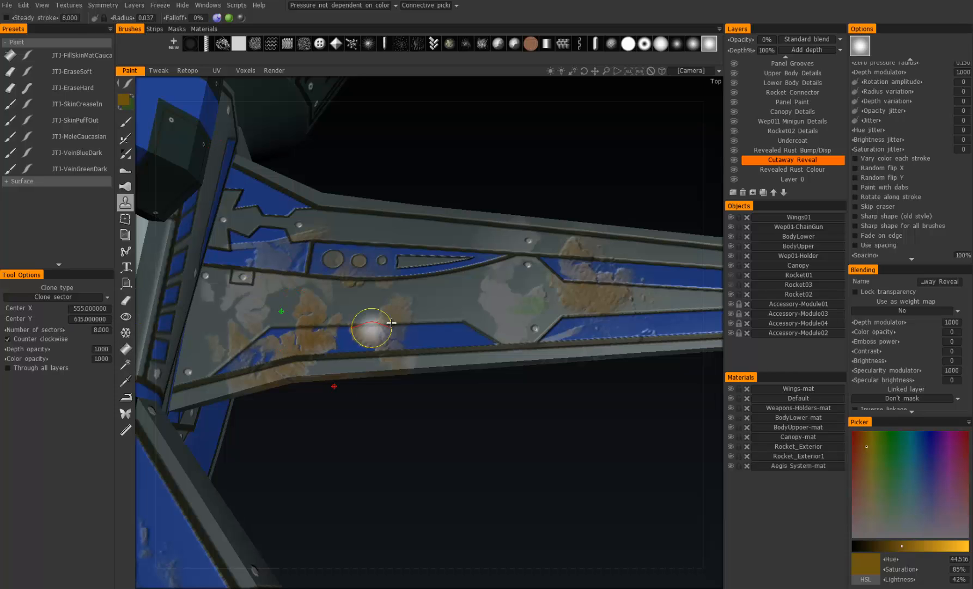
# Clone panel scratches and rust along the wing in eight rotated sectors.
pyautogui.moveTo(392, 323); pyautogui.dragTo(528, 282)
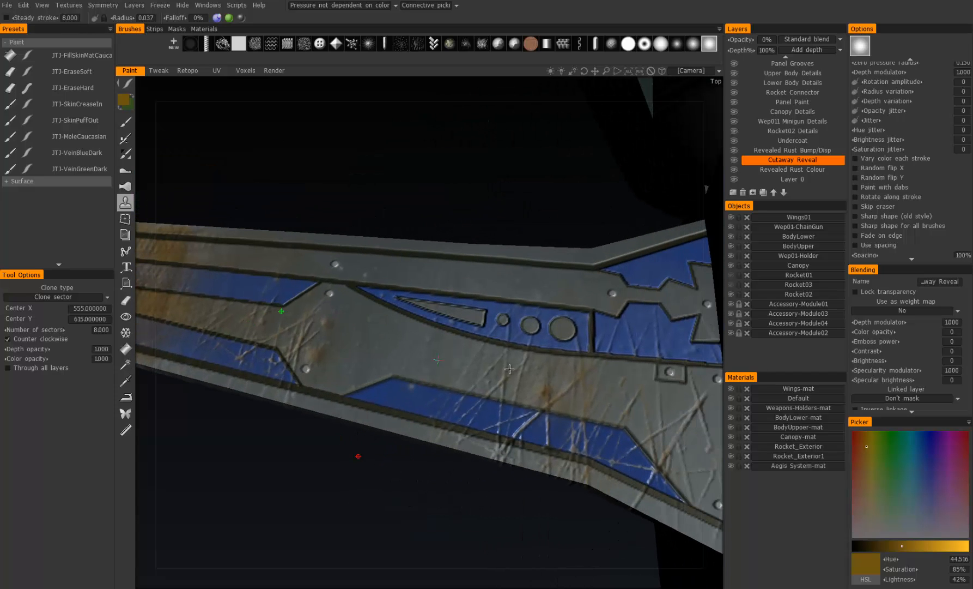
pyautogui.moveTo(539, 393)
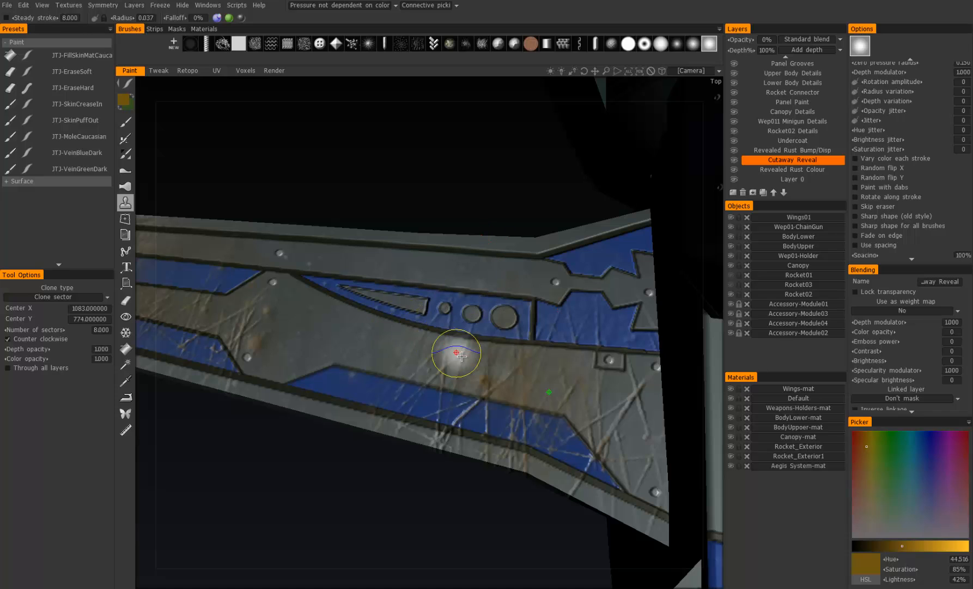
pyautogui.moveTo(582, 397)
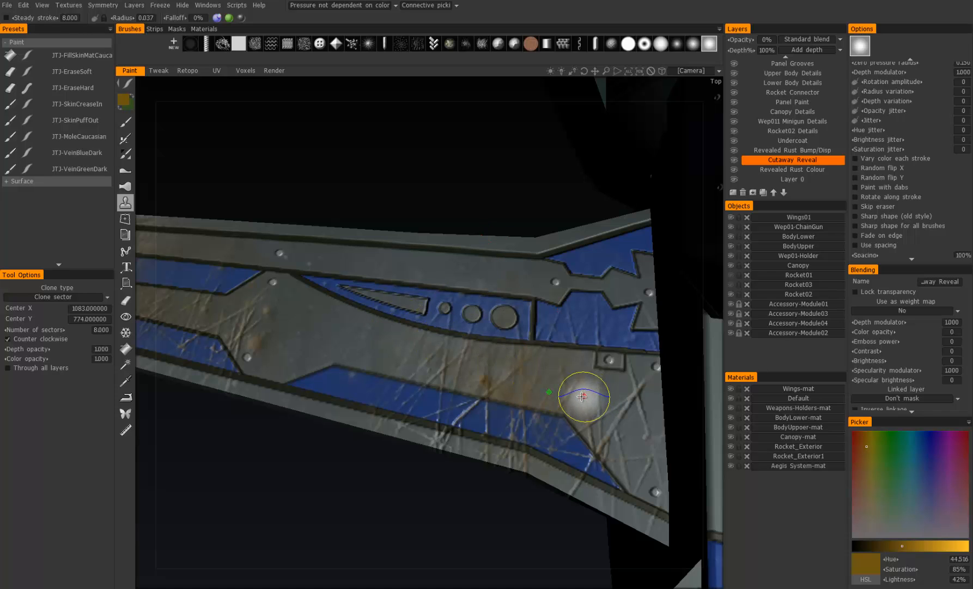
pyautogui.moveTo(583, 397); pyautogui.dragTo(513, 380)
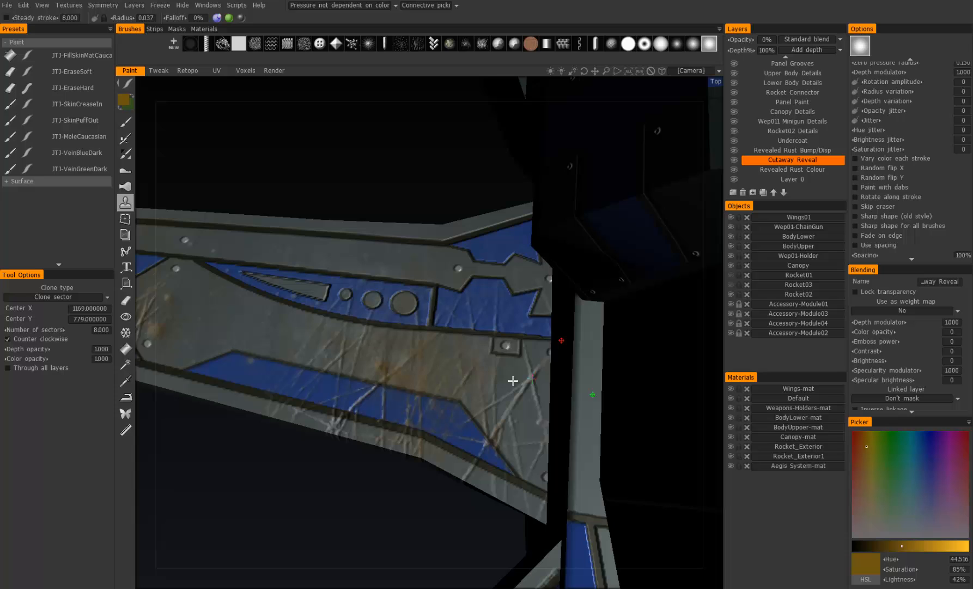
pyautogui.moveTo(513, 380); pyautogui.dragTo(456, 382)
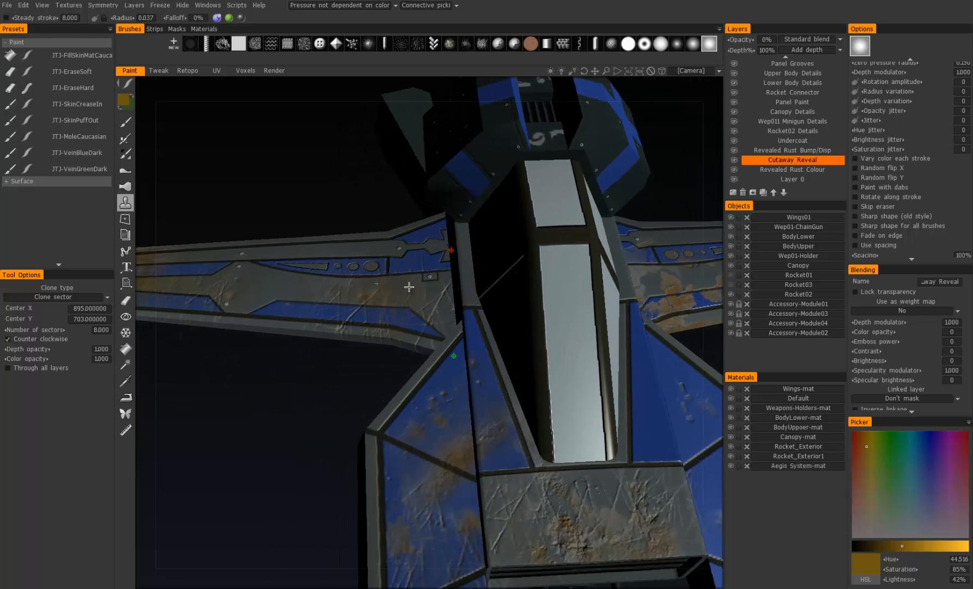
pyautogui.moveTo(408, 287); pyautogui.dragTo(437, 331)
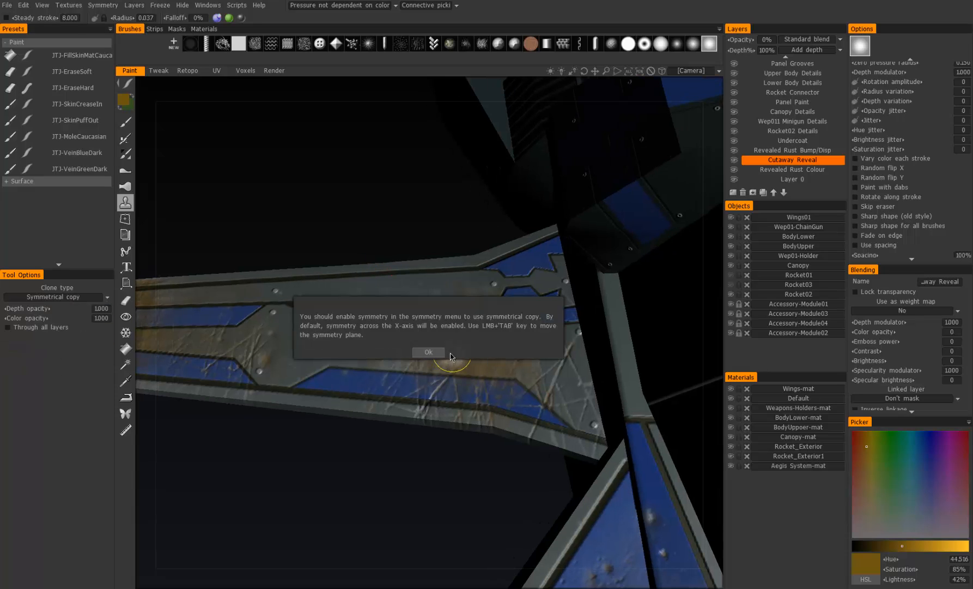
# Accept the symmetry notice and mirror weathering onto the right lower body panel.
pyautogui.click(429, 352)
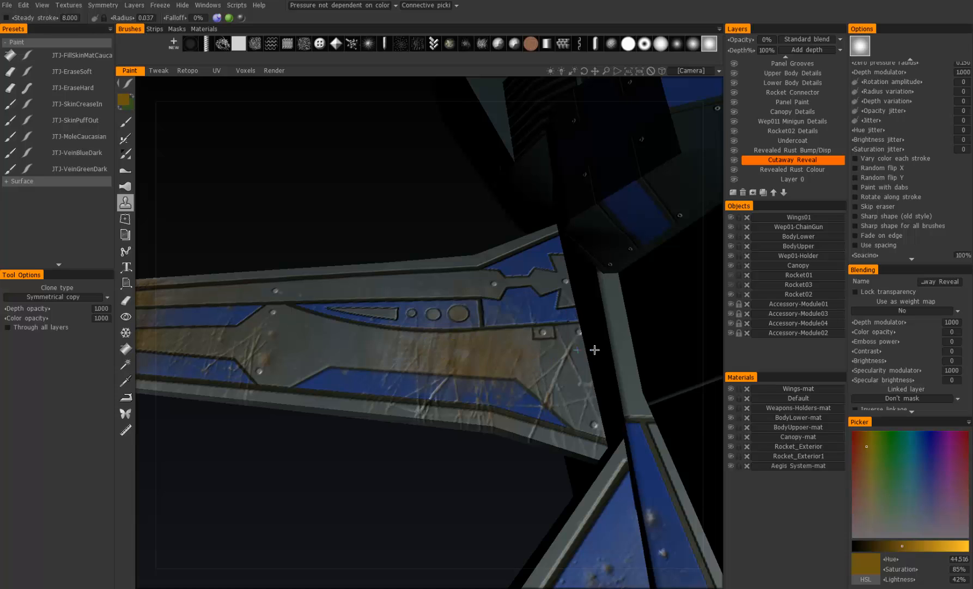
pyautogui.moveTo(595, 350); pyautogui.dragTo(462, 328)
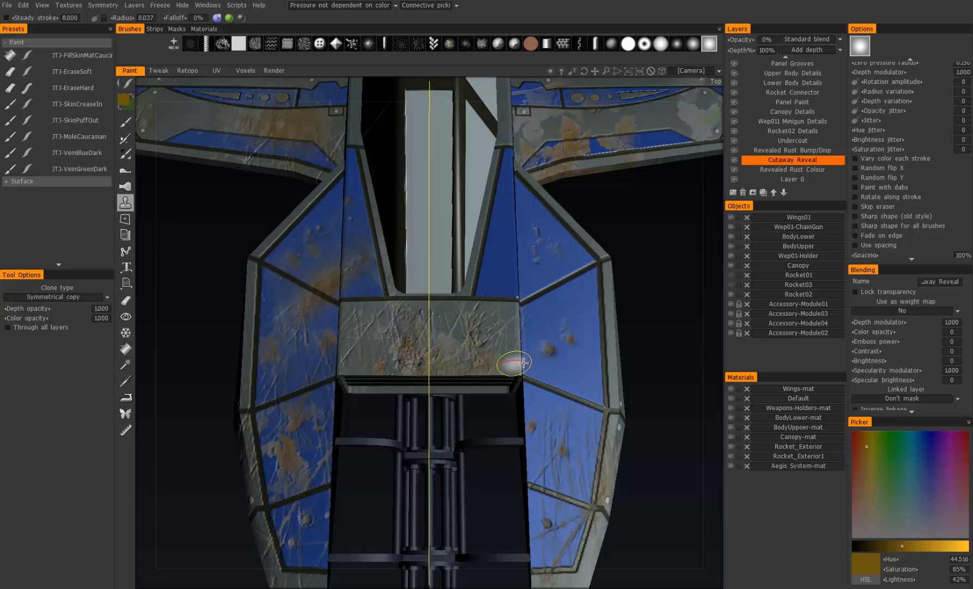
pyautogui.moveTo(511, 359)
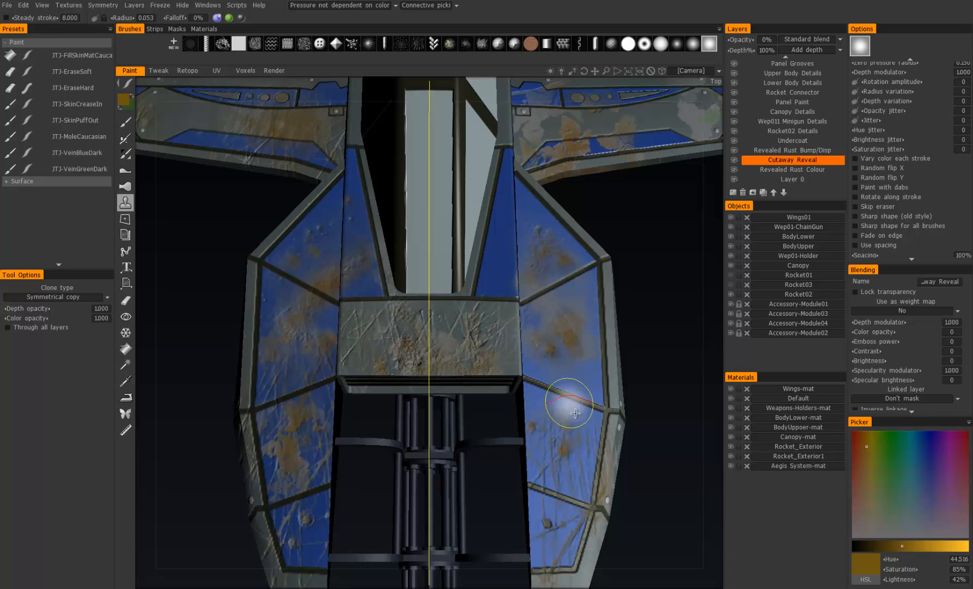
pyautogui.click(56, 297)
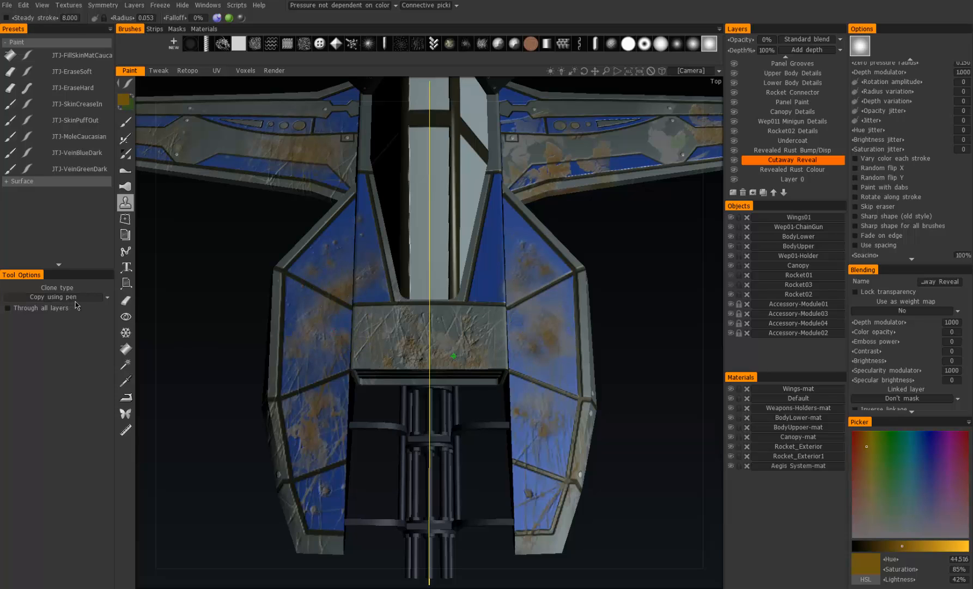
# Switch the Clone type back to Translation.
pyautogui.click(124, 429)
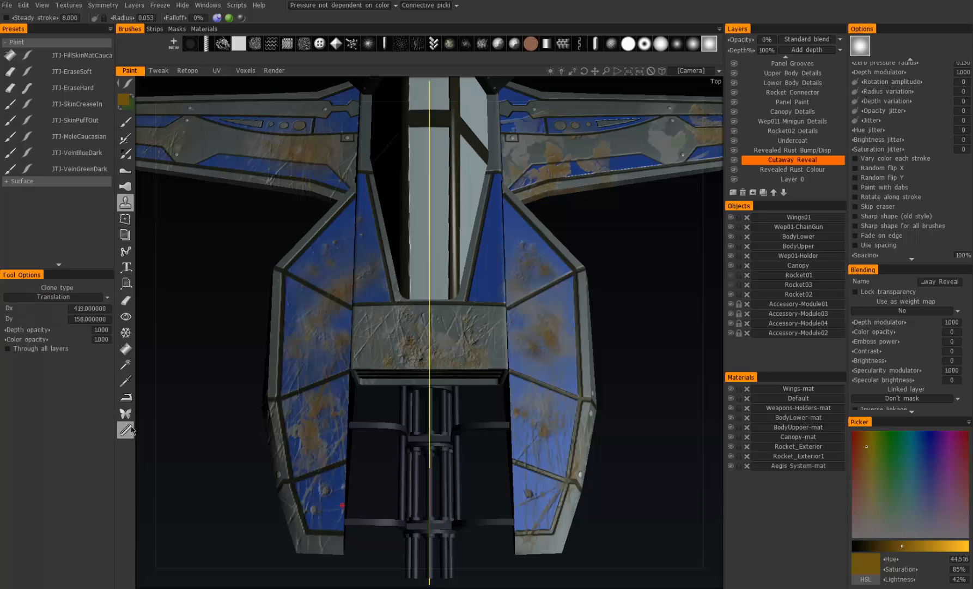